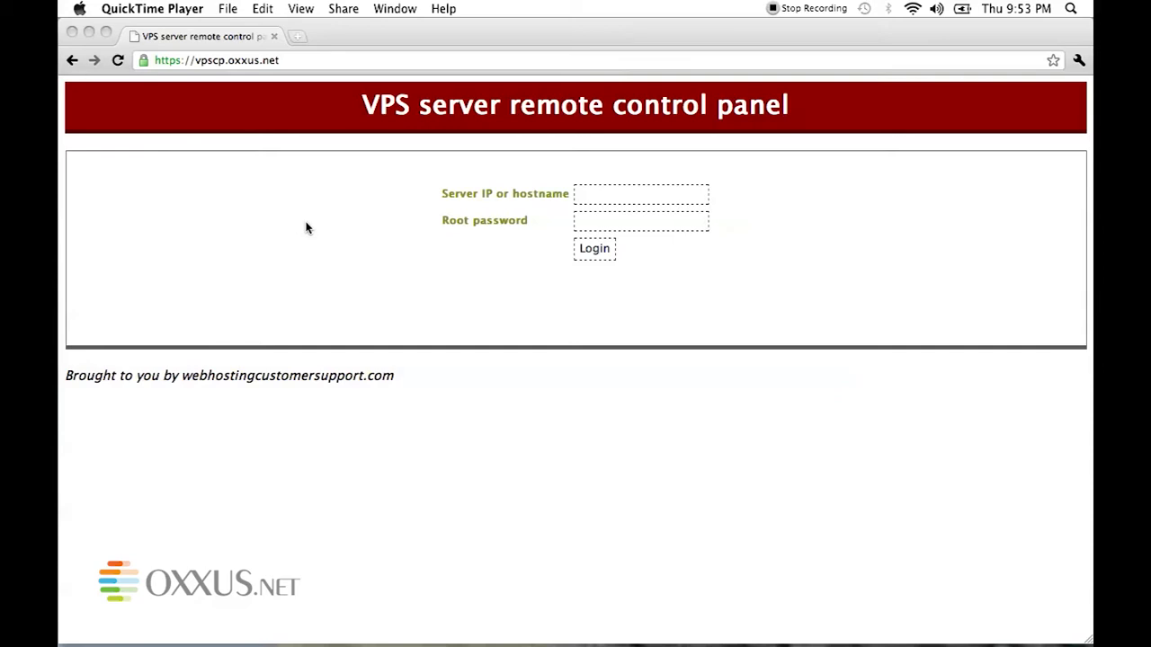
mouse_move(183, 72)
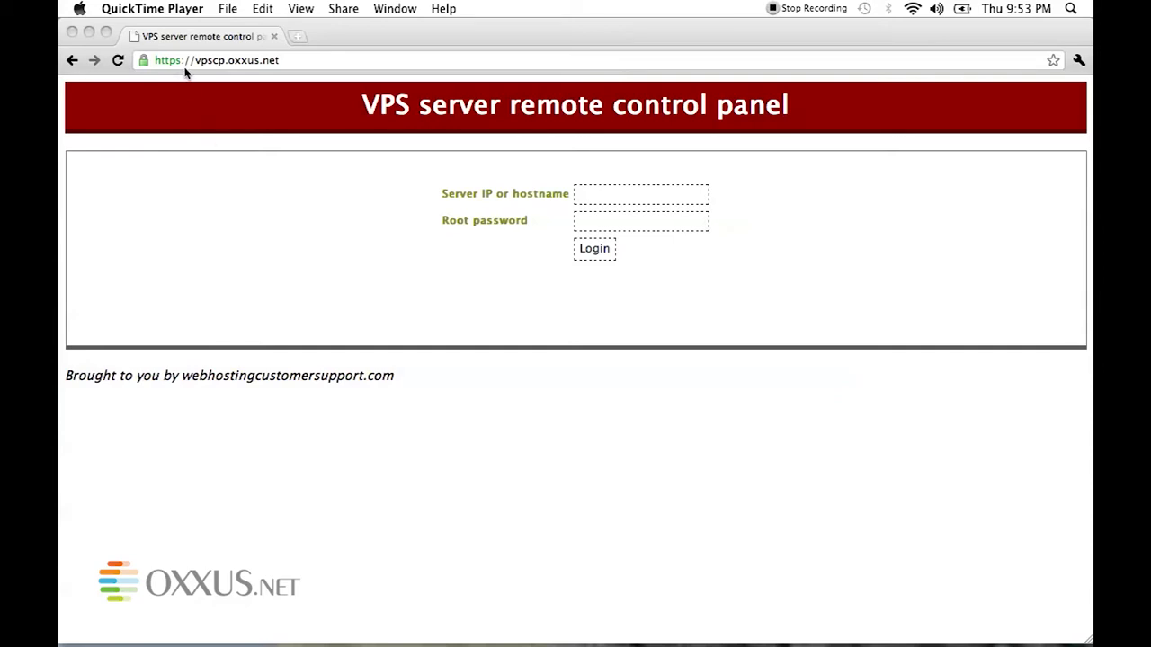
mouse_move(259, 72)
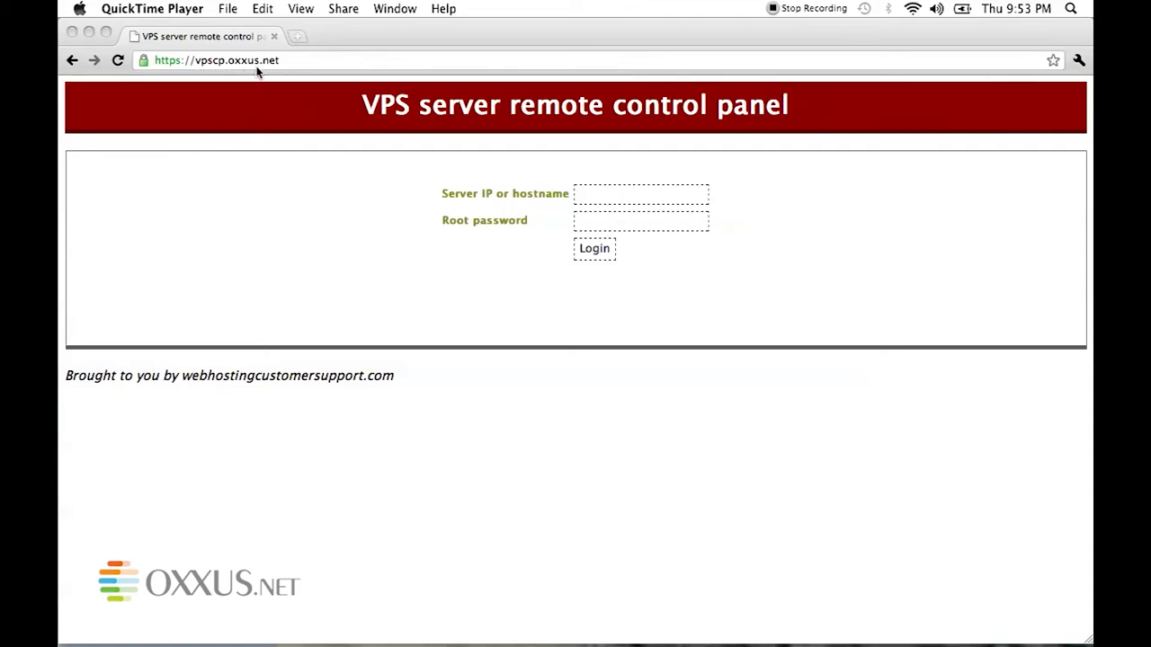
mouse_move(363, 143)
type("63.247.92.205")
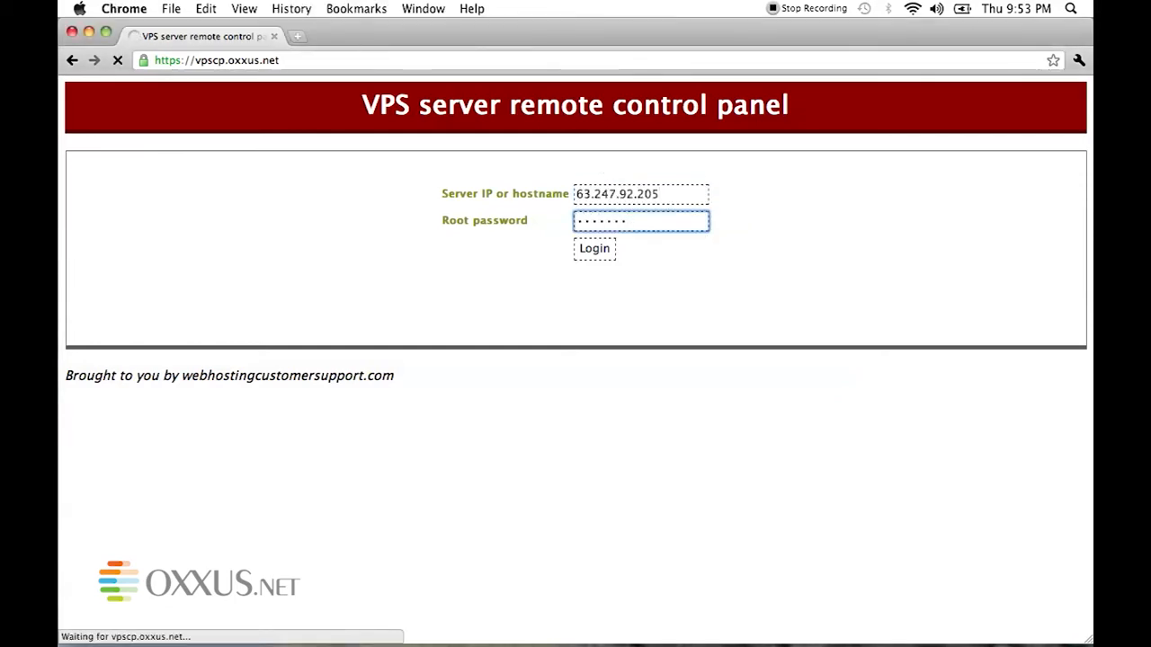
Log in to reach the VPS info page for test.oxxus.net (35 processes, 20G disk, 2048 RAM)
left_click(594, 248)
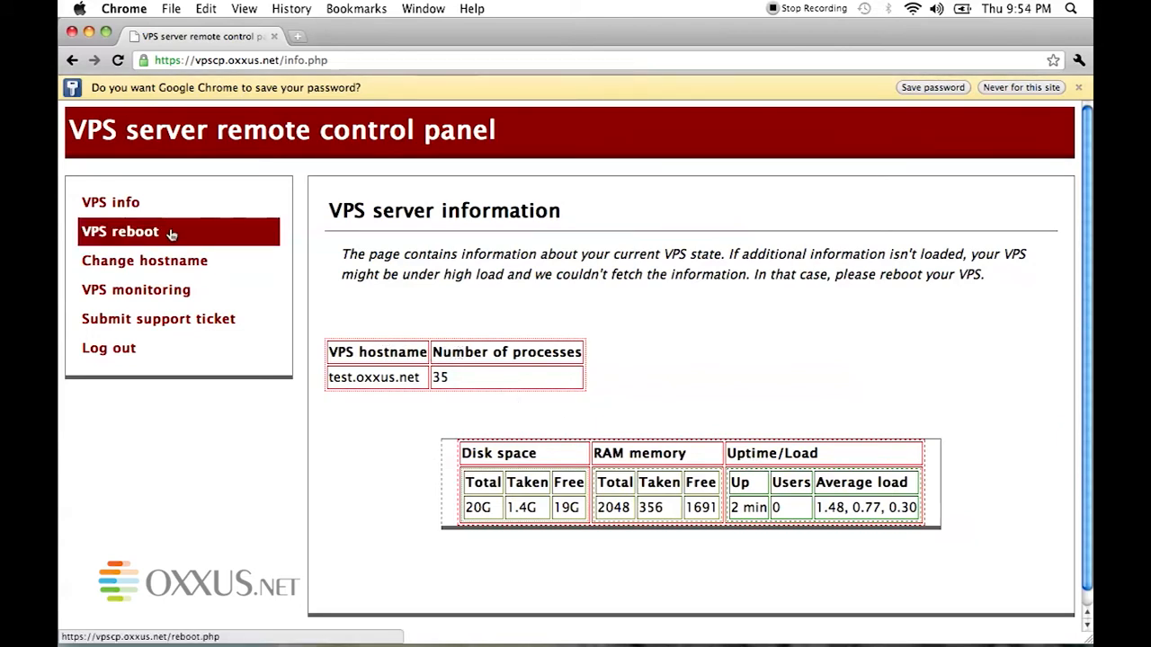
Reboot the VPS with the Confirm choice and see it report success
left_click(119, 230)
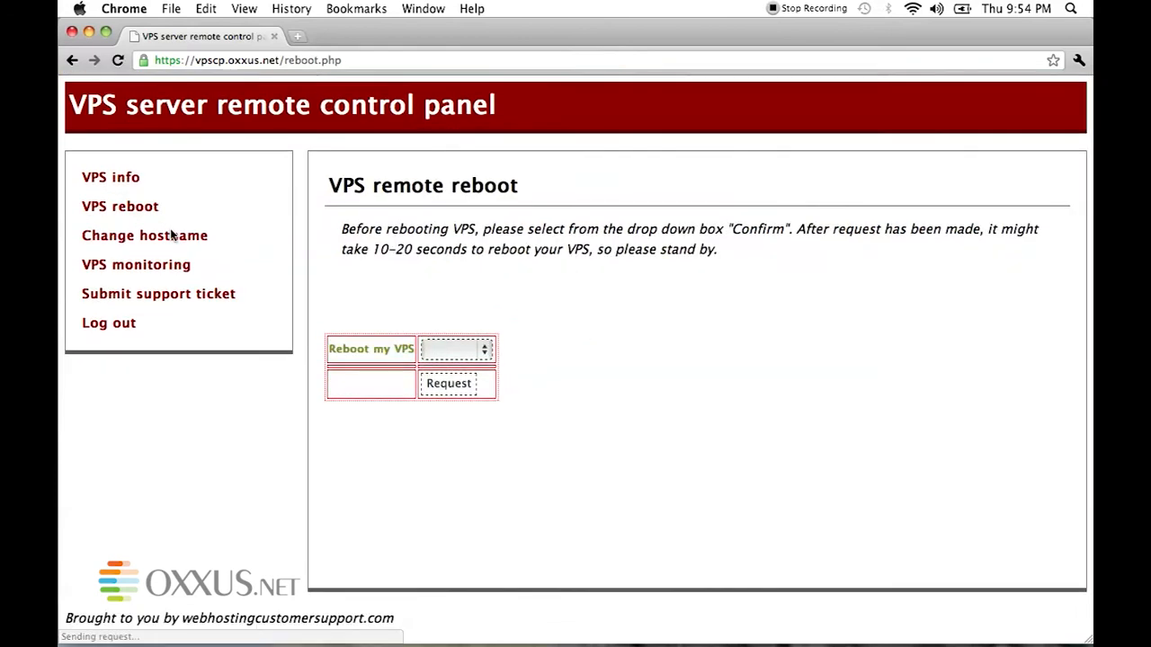
left_click(457, 349)
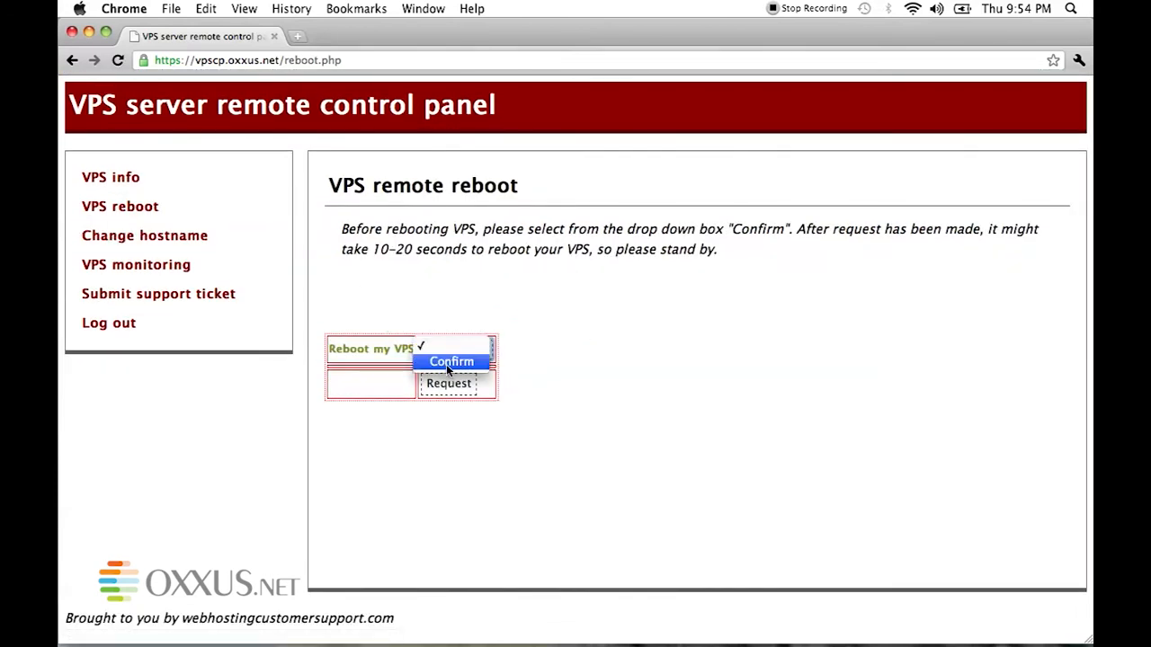
left_click(452, 360)
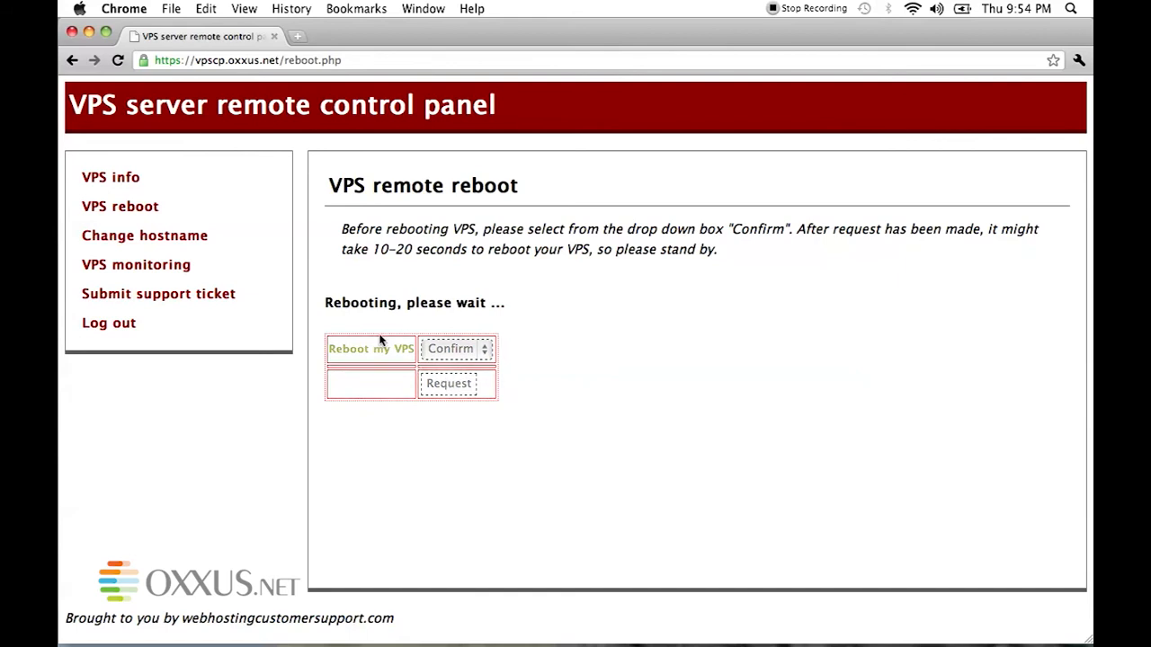
left_click(118, 205)
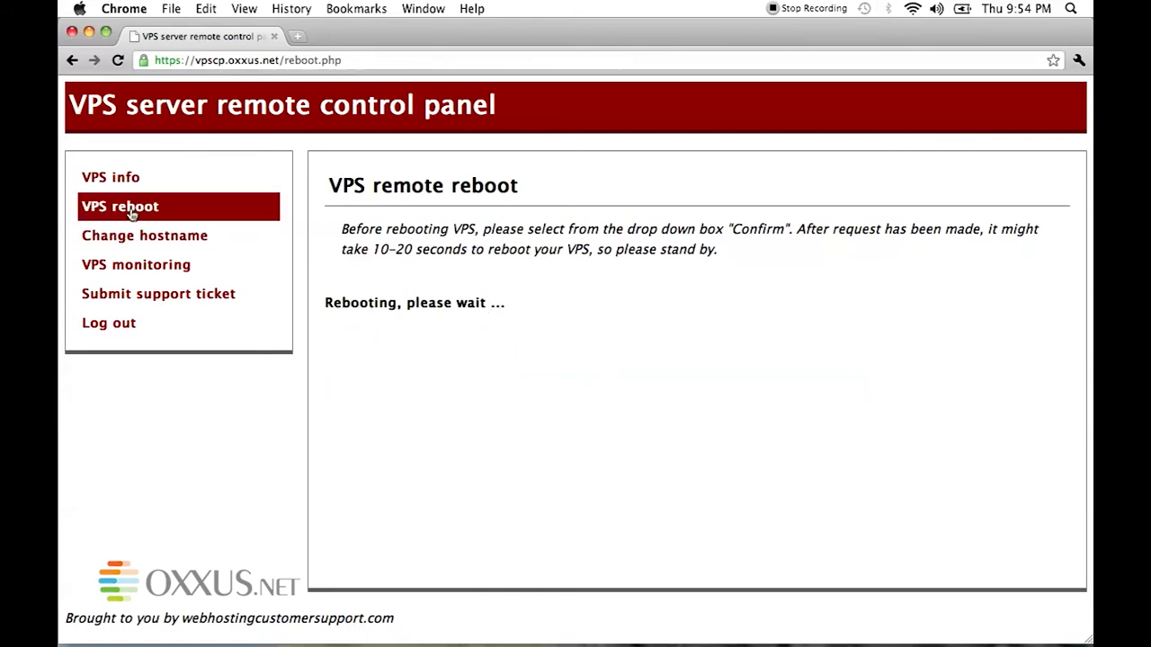
mouse_move(143, 234)
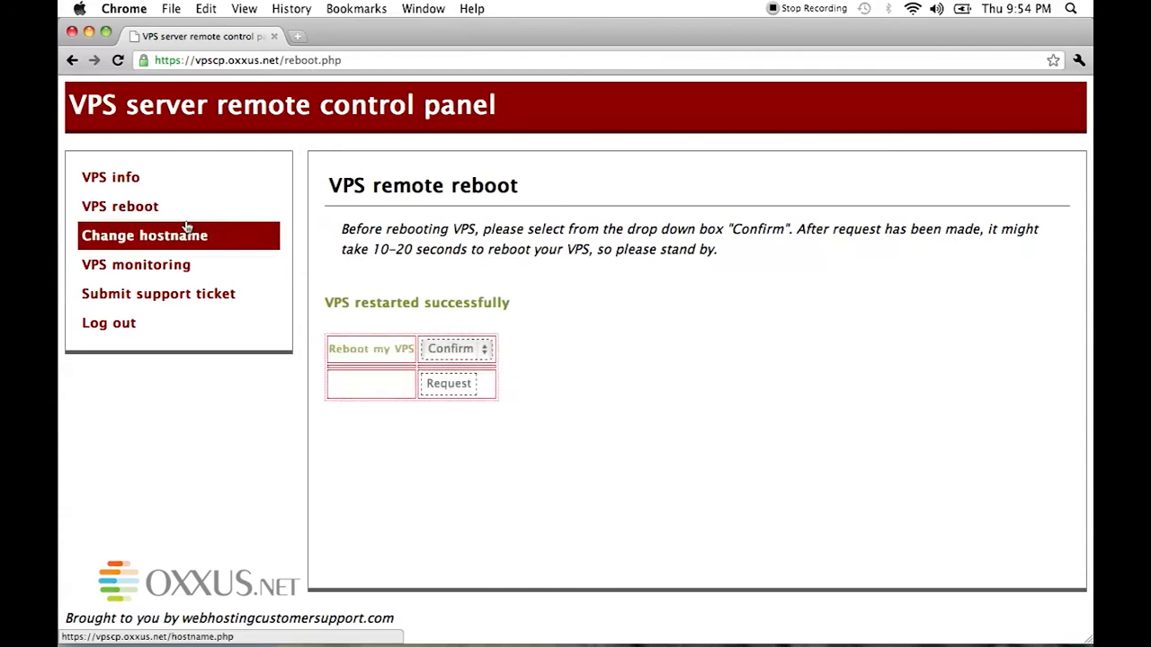
Bring up the hostname change form showing current hostname test.oxxus.net
left_click(144, 234)
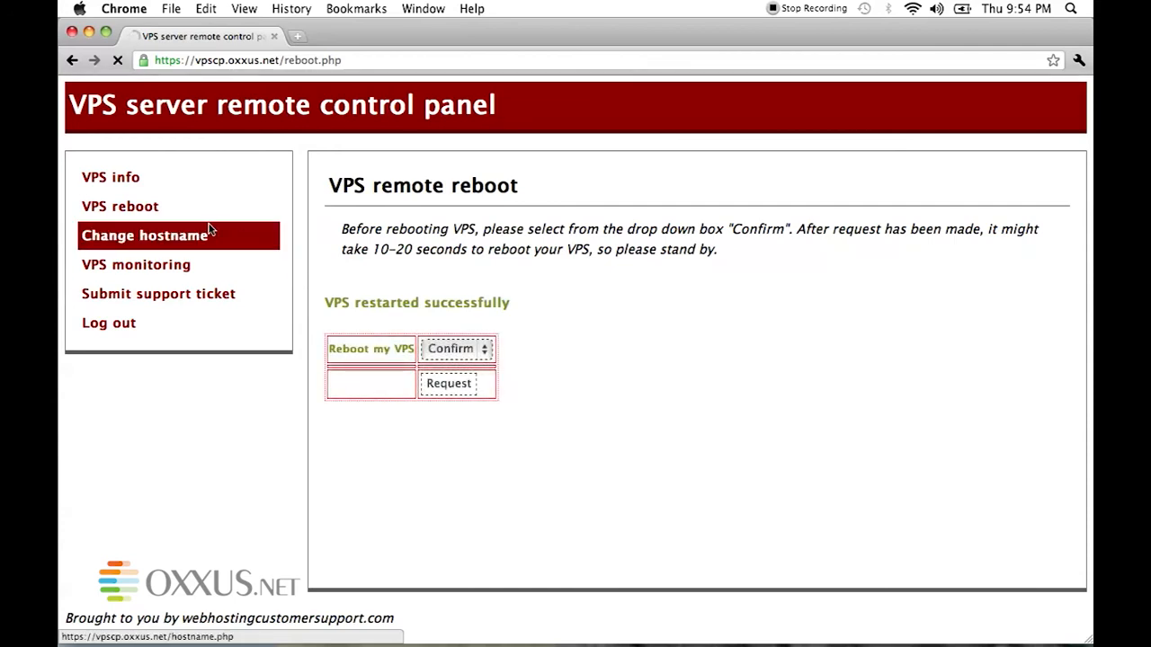
left_click(144, 234)
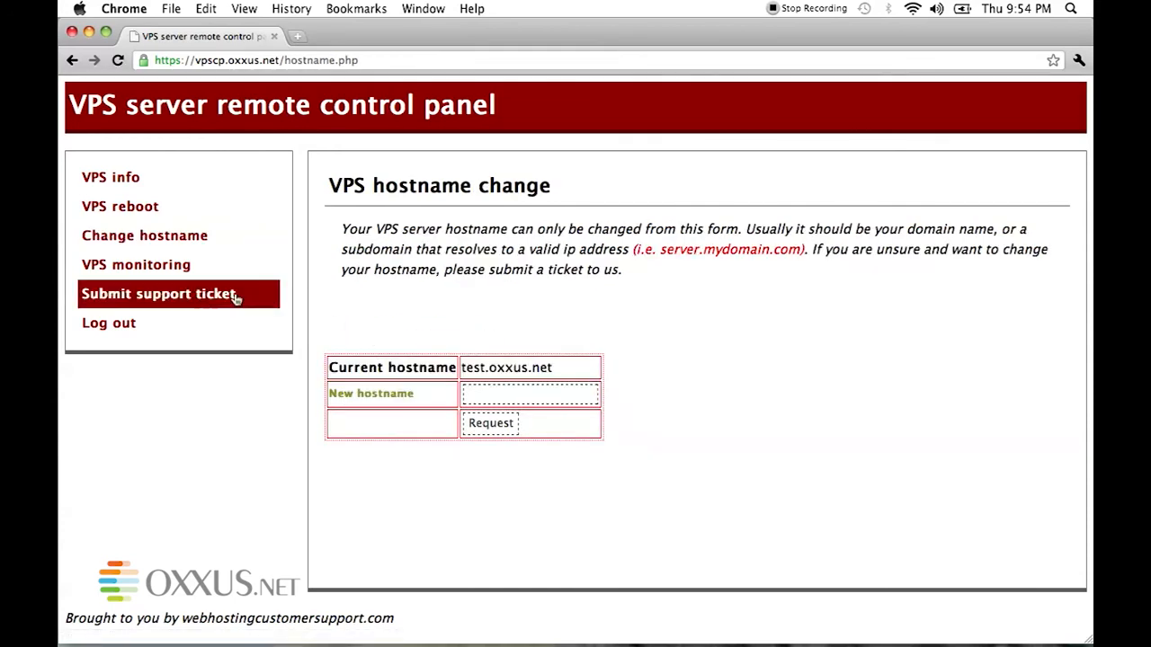
View the VPS monitoring settings: monitoring on, memory and webserver monitors enabled
left_click(136, 264)
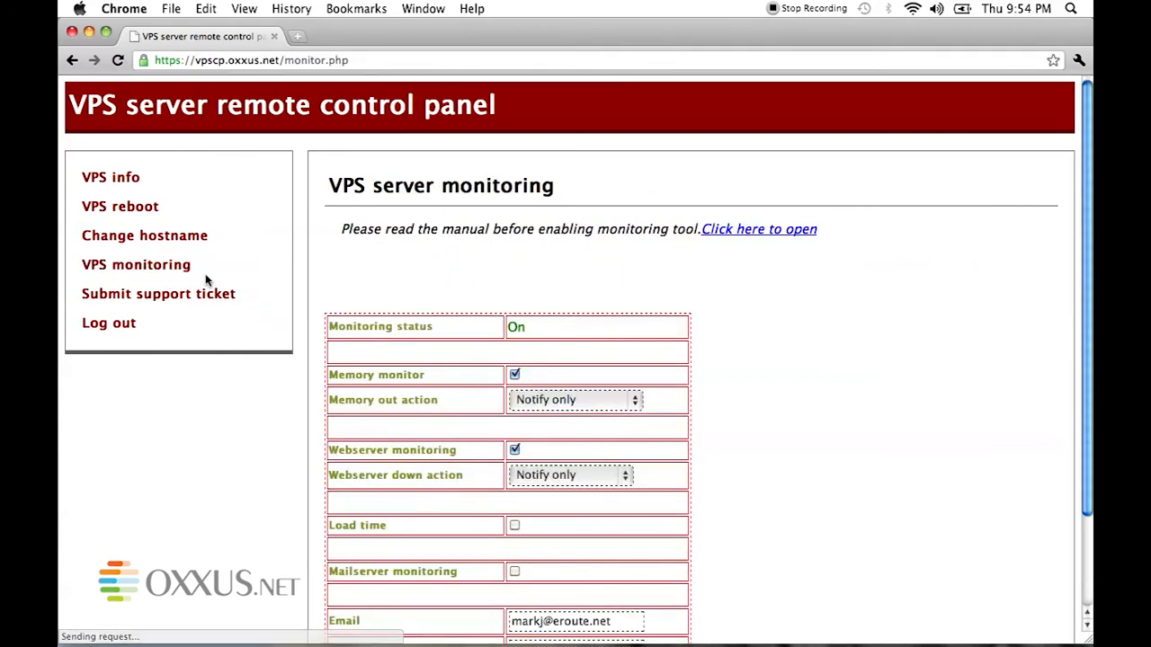
scroll("down", 3)
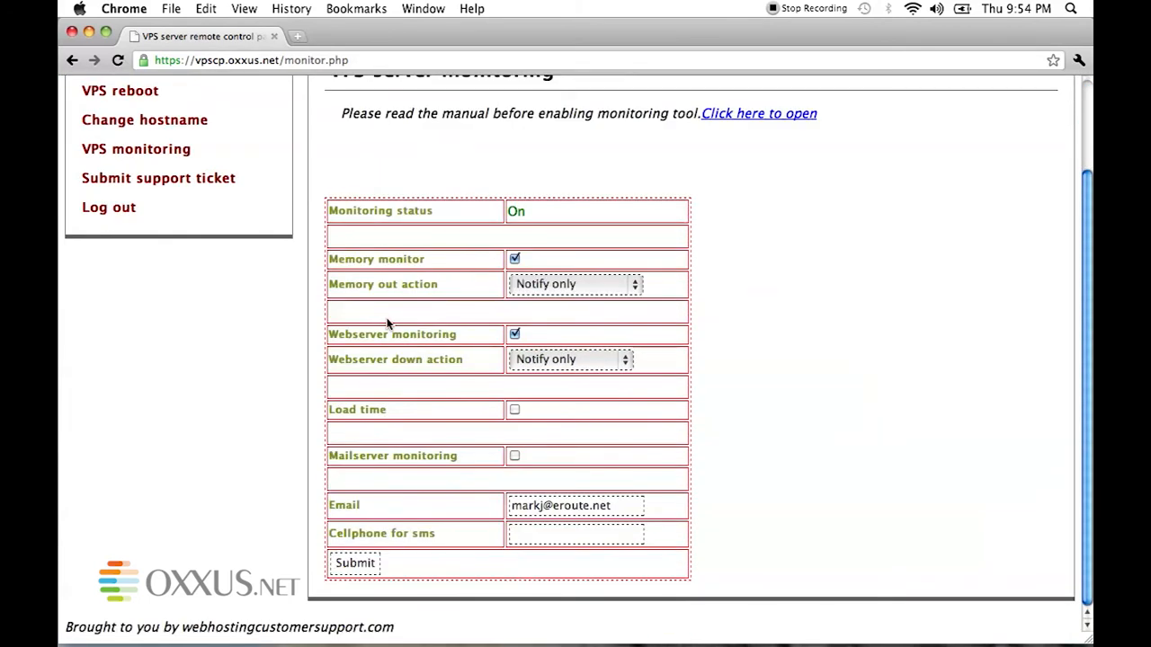
mouse_move(370, 507)
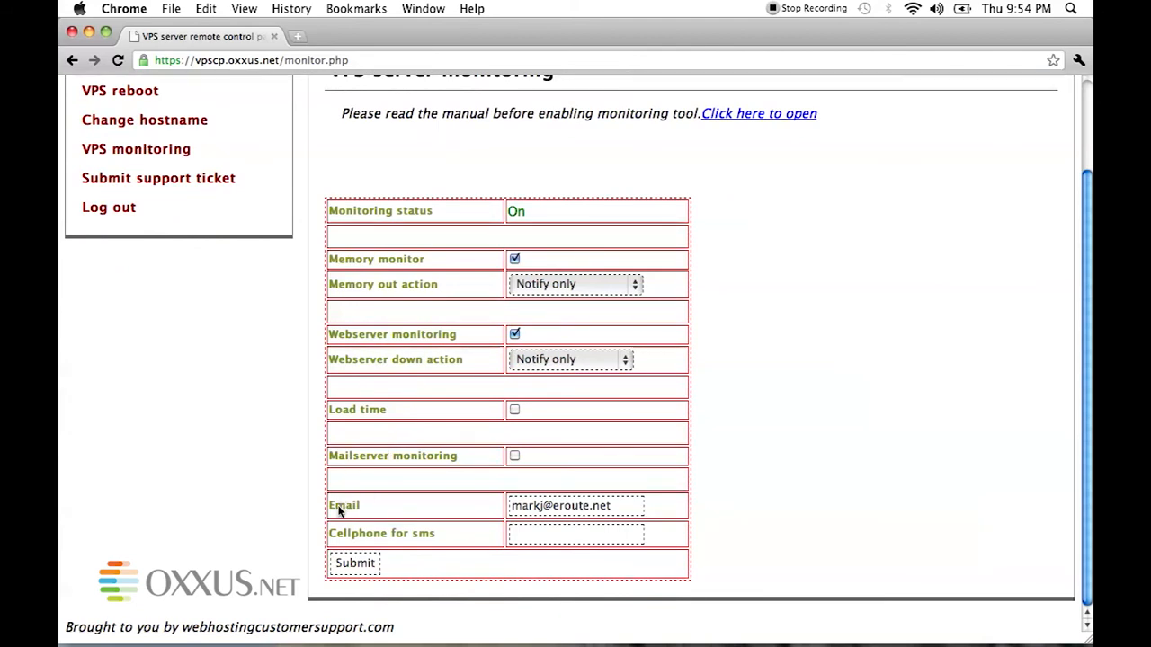
mouse_move(268, 383)
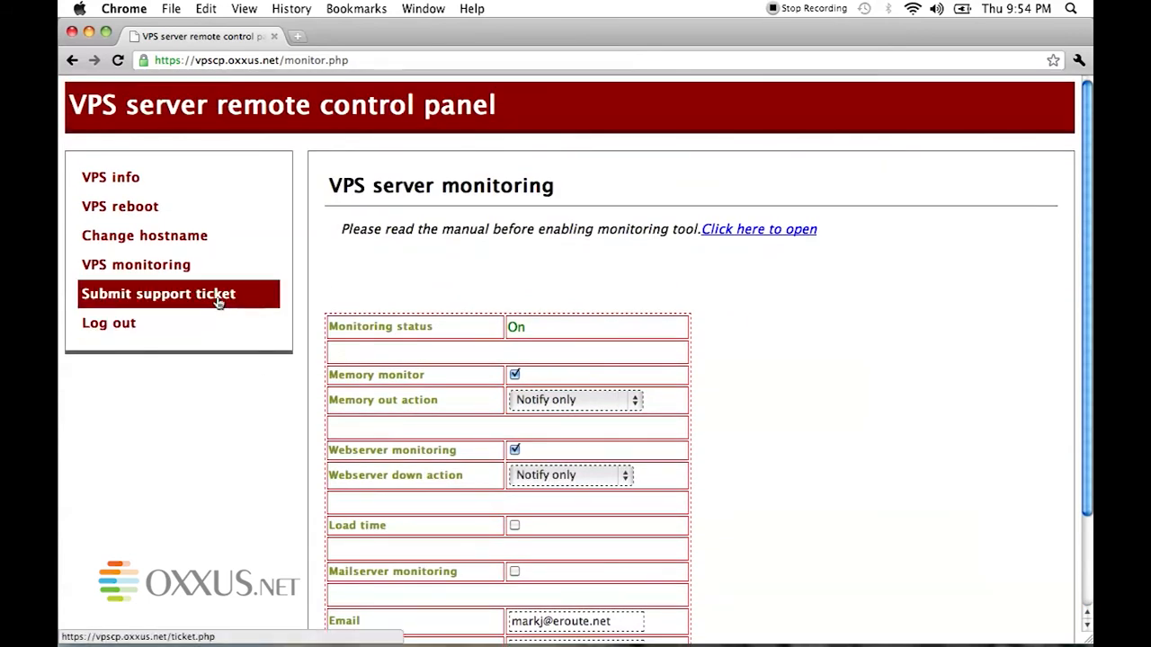
Look over the Submit support ticket form
left_click(158, 295)
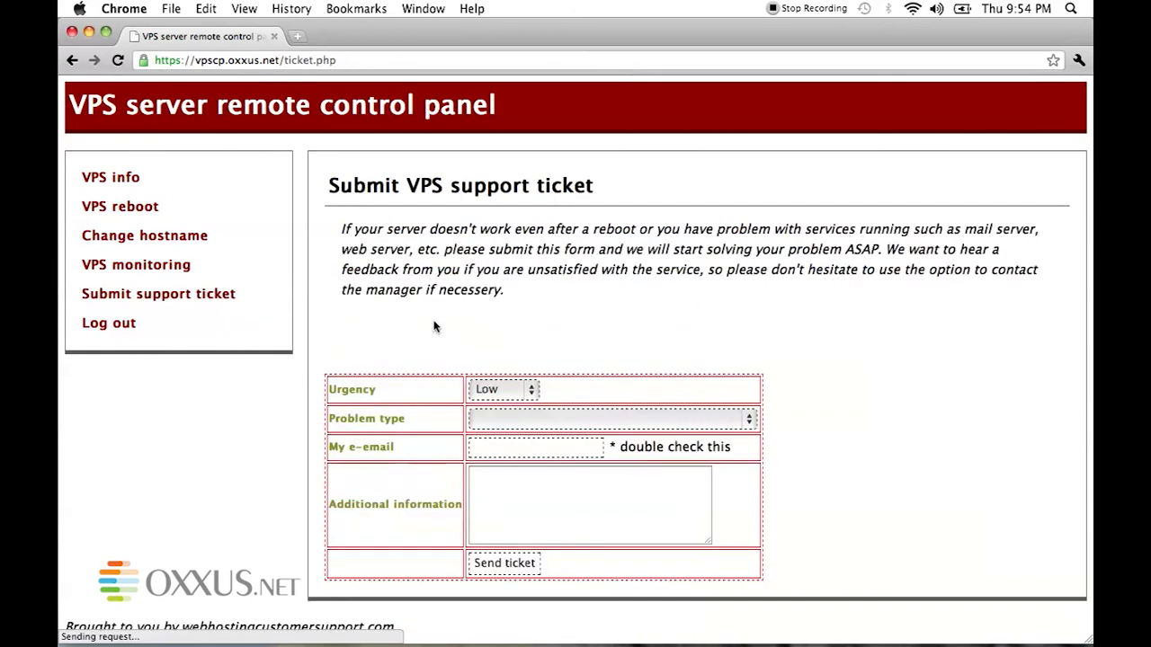
left_click(612, 417)
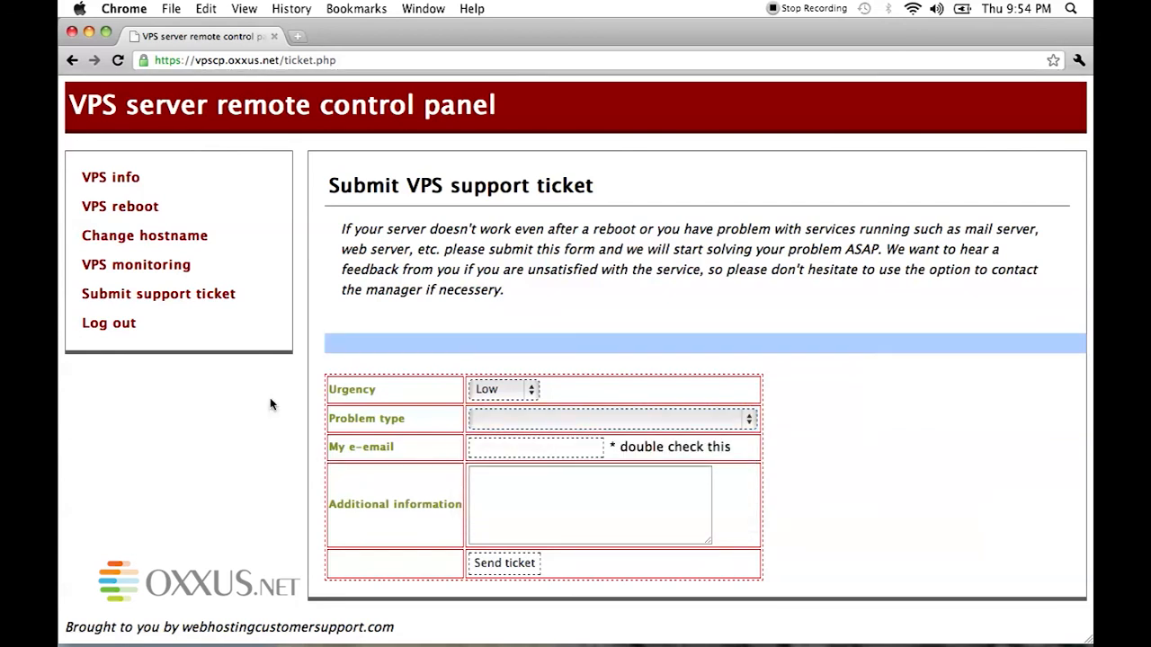
Log out of the control panel so the successful-logout page shows
left_click(107, 323)
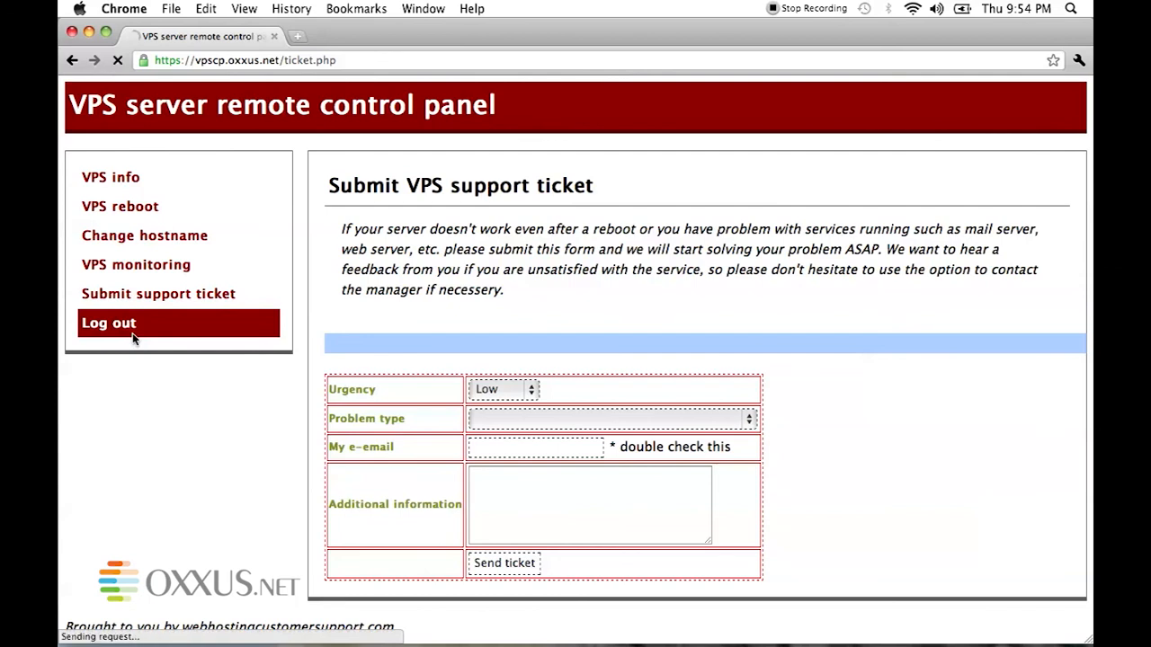
left_click(108, 324)
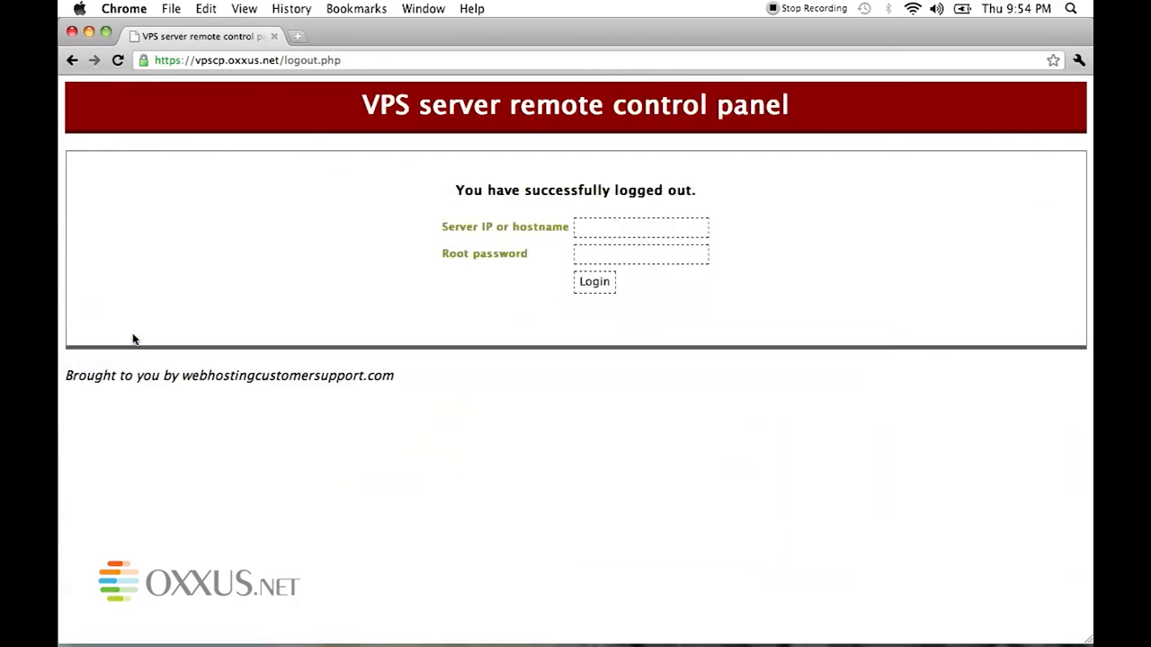